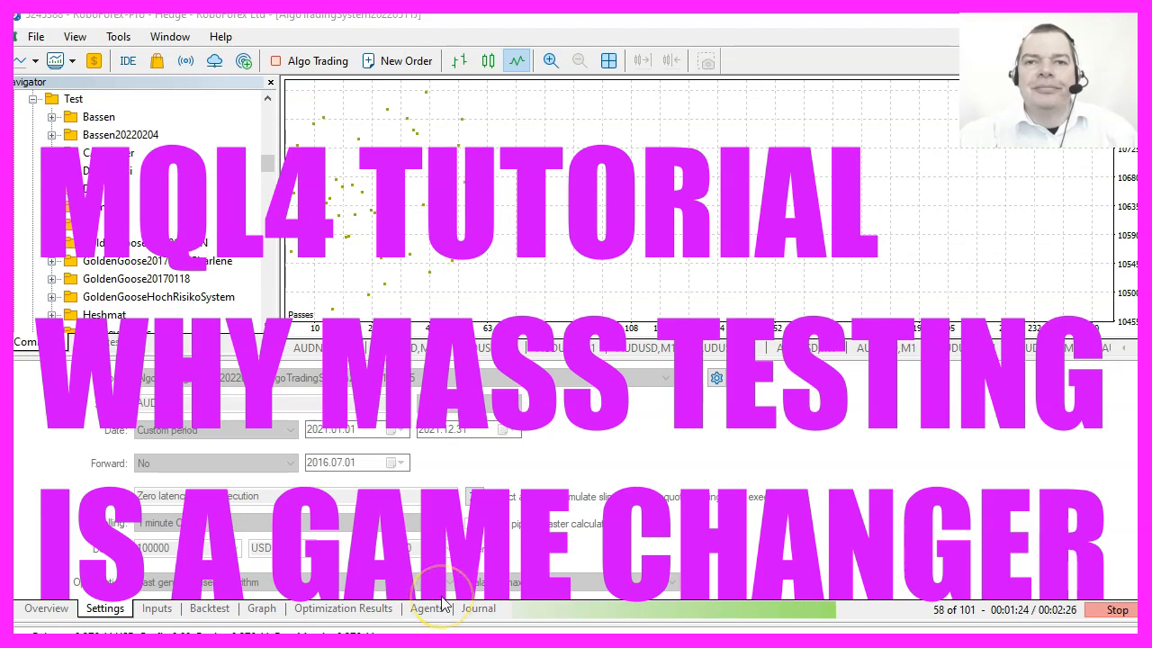
{"action": "mouse_move", "coordinate": [676, 252]}
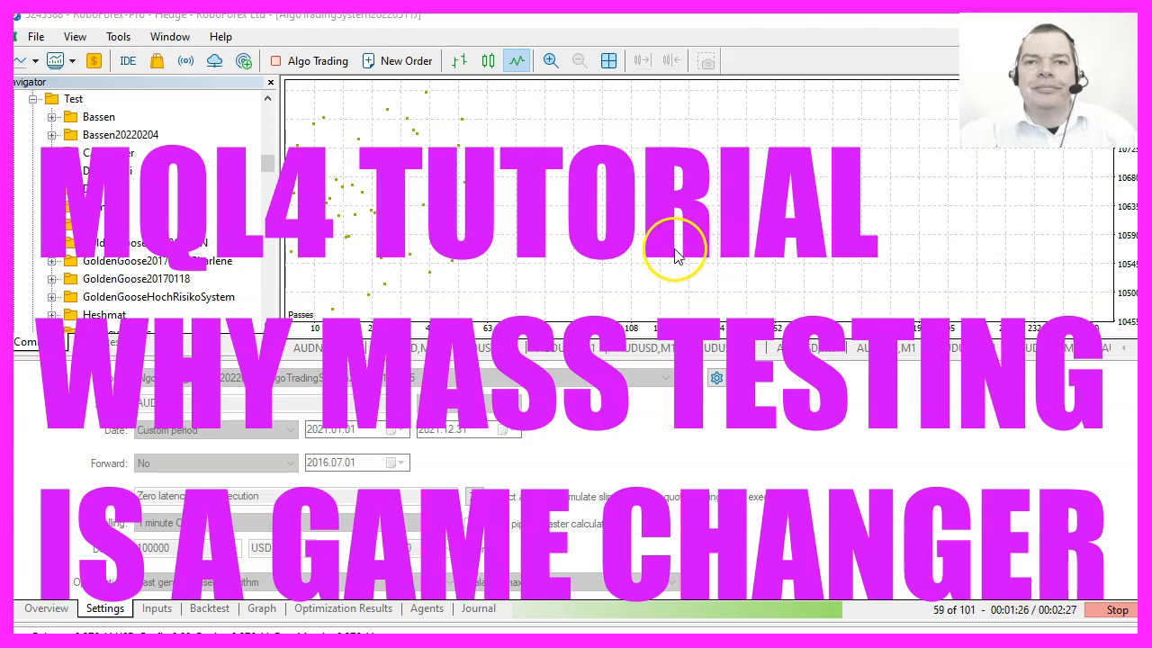
{"action": "mouse_move", "coordinate": [509, 288]}
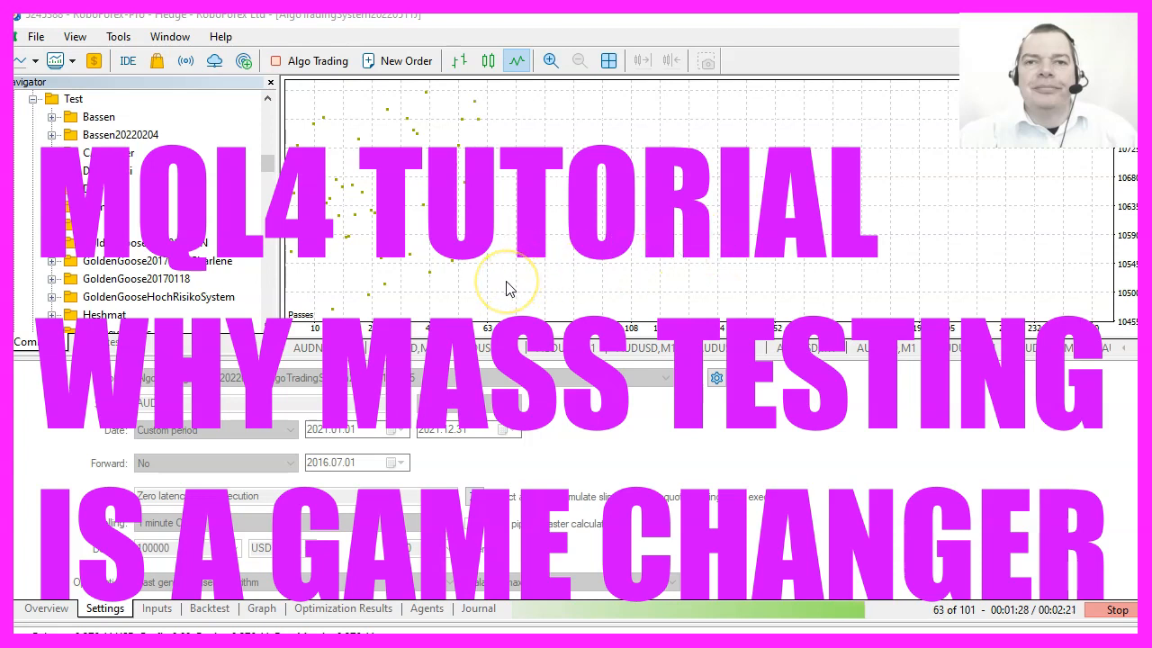
{"action": "mouse_move", "coordinate": [430, 303]}
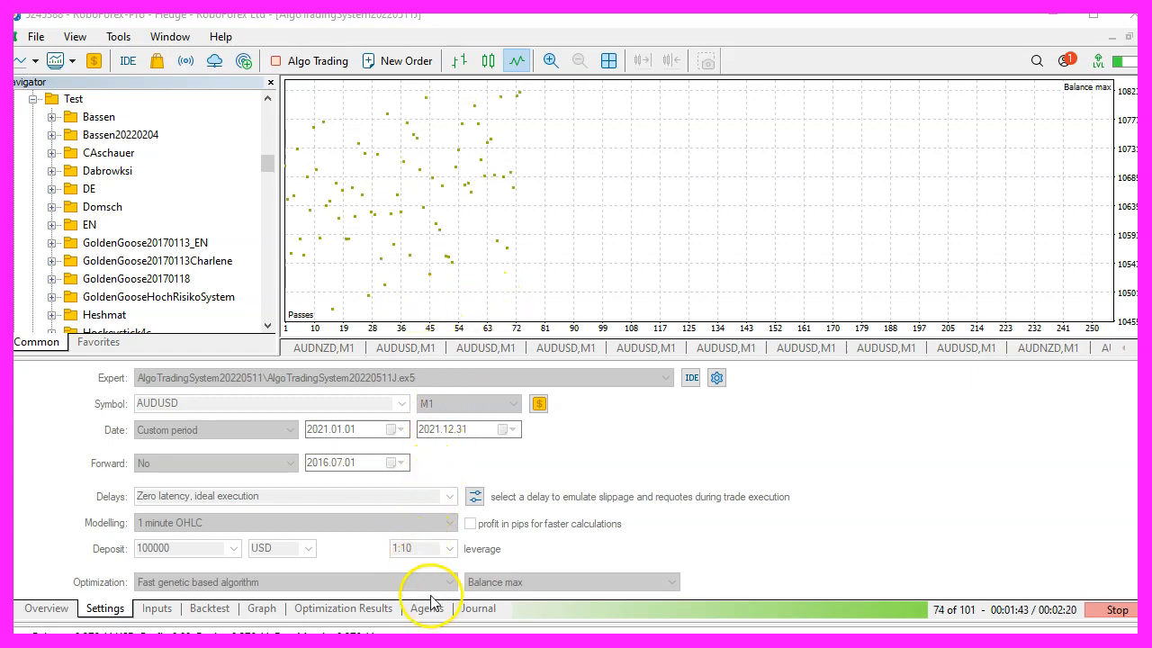
Step: Check each core's task progress in Agents, then view the RNDVALUE range from 1 to 101
{"action": "left_click", "coordinate": [425, 607]}
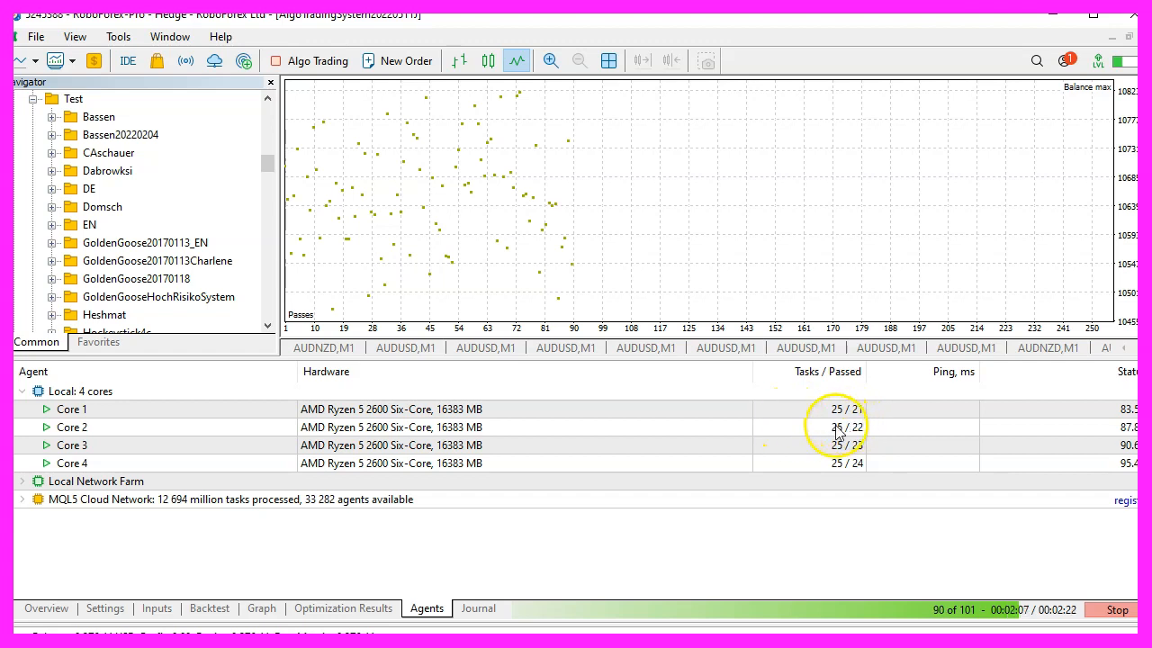
{"action": "left_click", "coordinate": [156, 607]}
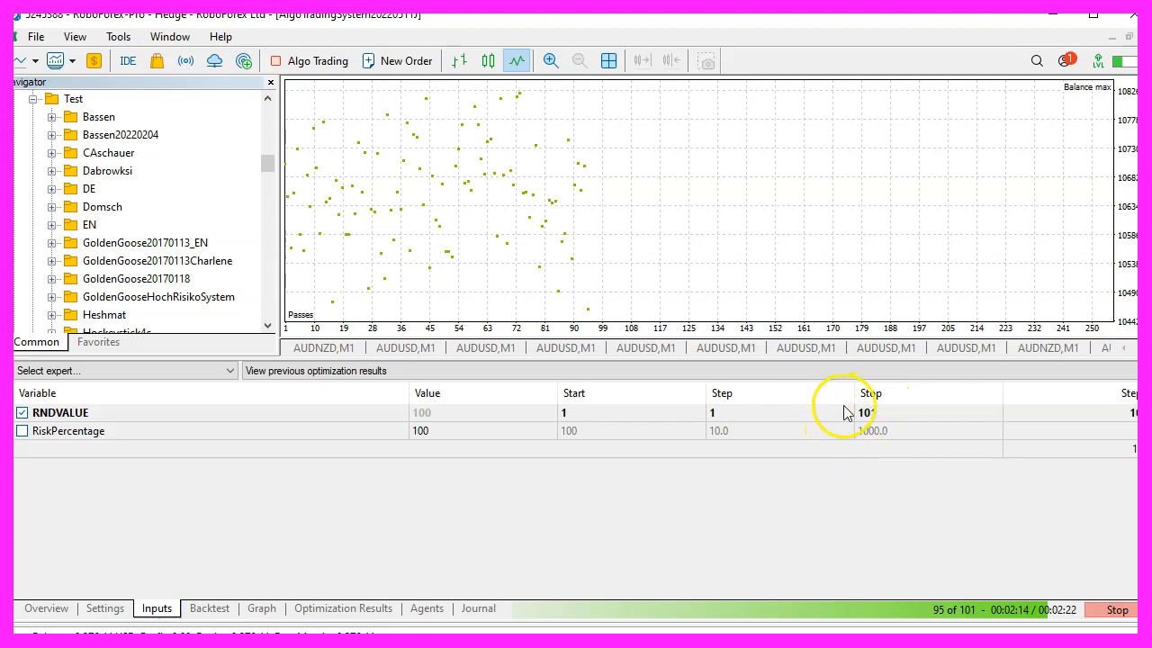
Step: Scroll through all 101 passes ranked by final balance, topping near 106,955, then return to Settings
{"action": "left_click", "coordinate": [343, 607]}
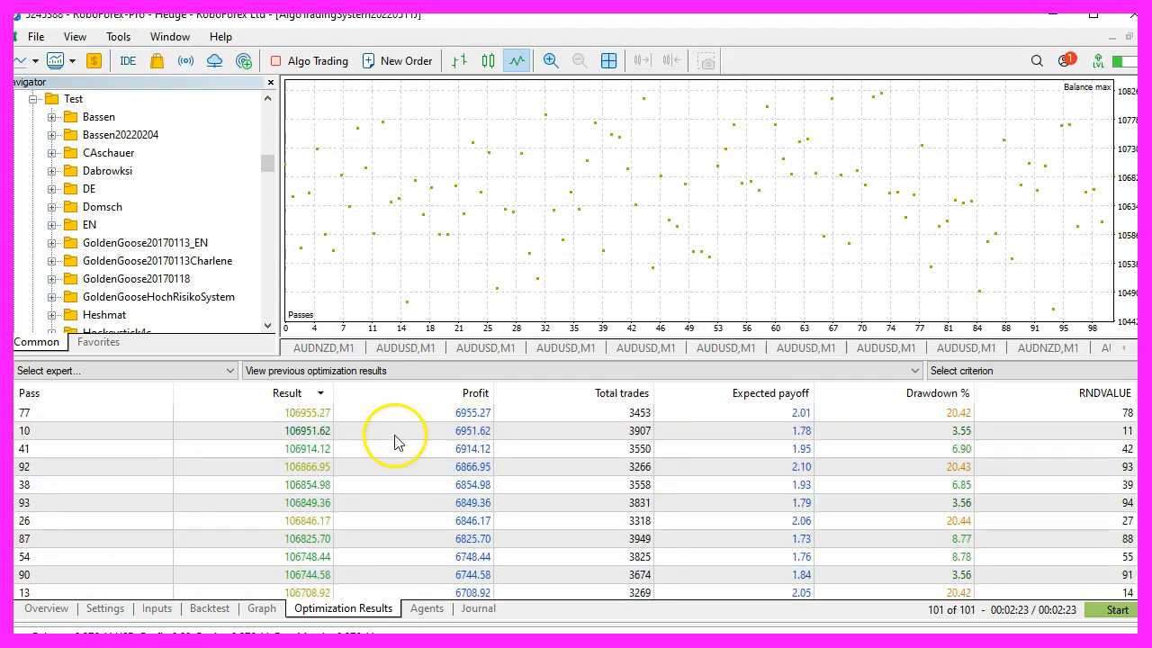
{"action": "mouse_move", "coordinate": [630, 427]}
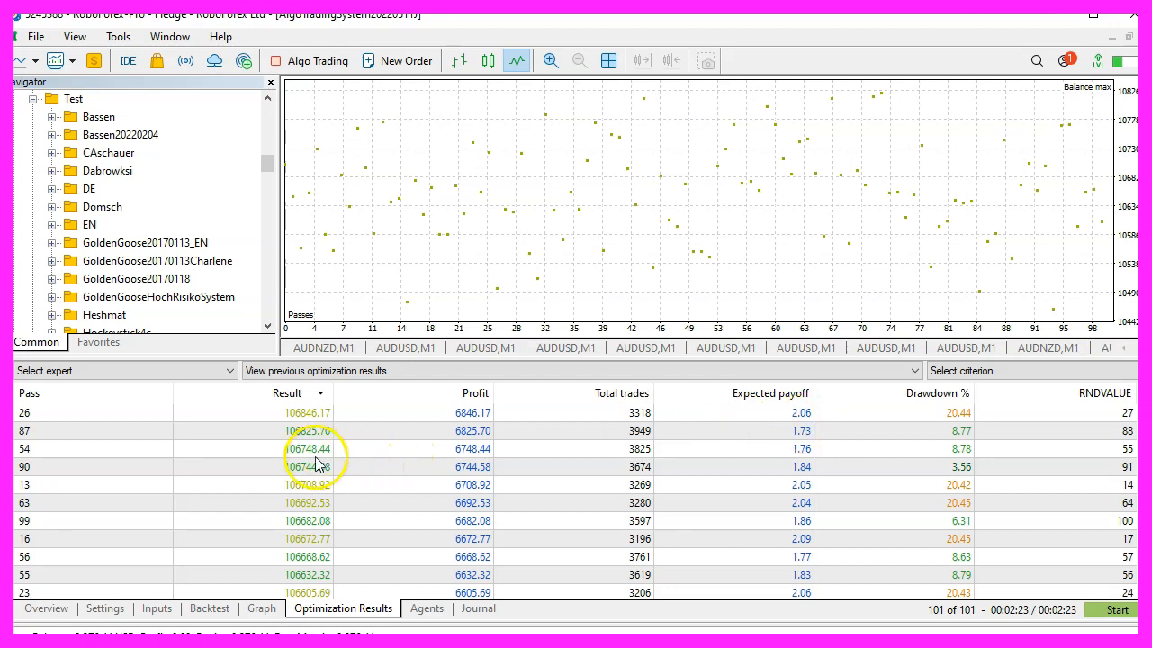
{"action": "scroll", "scroll_direction": "down", "scroll_amount": 3}
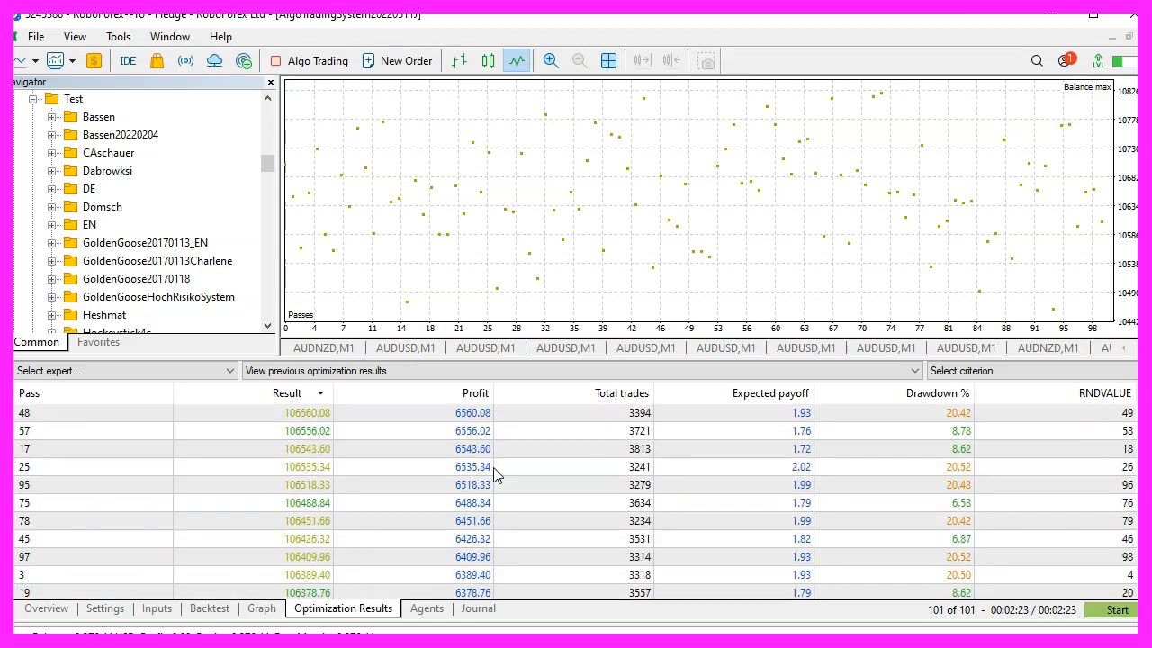
{"action": "scroll", "scroll_direction": "down", "scroll_amount": 3}
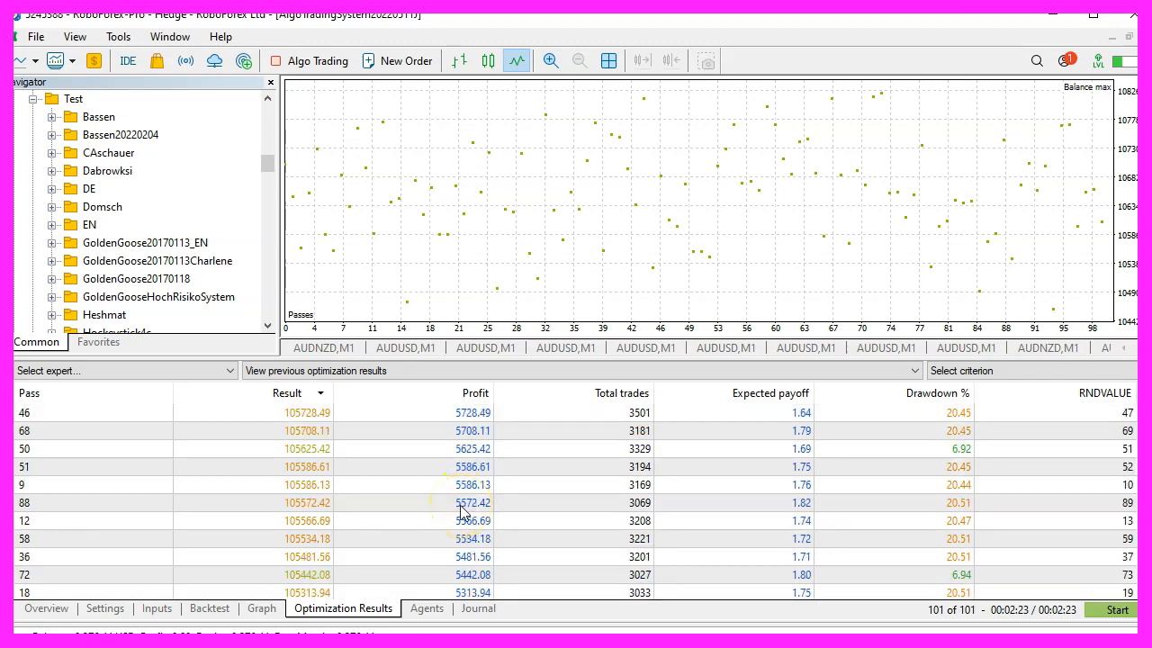
{"action": "scroll", "scroll_direction": "down", "scroll_amount": 3}
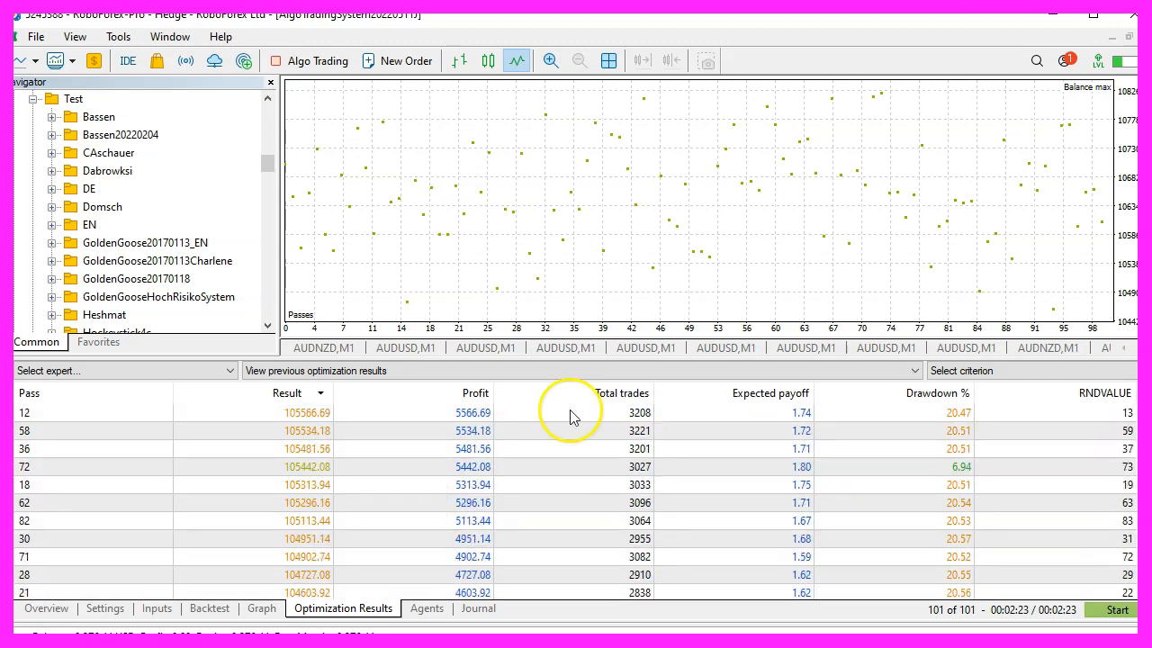
{"action": "mouse_move", "coordinate": [643, 464]}
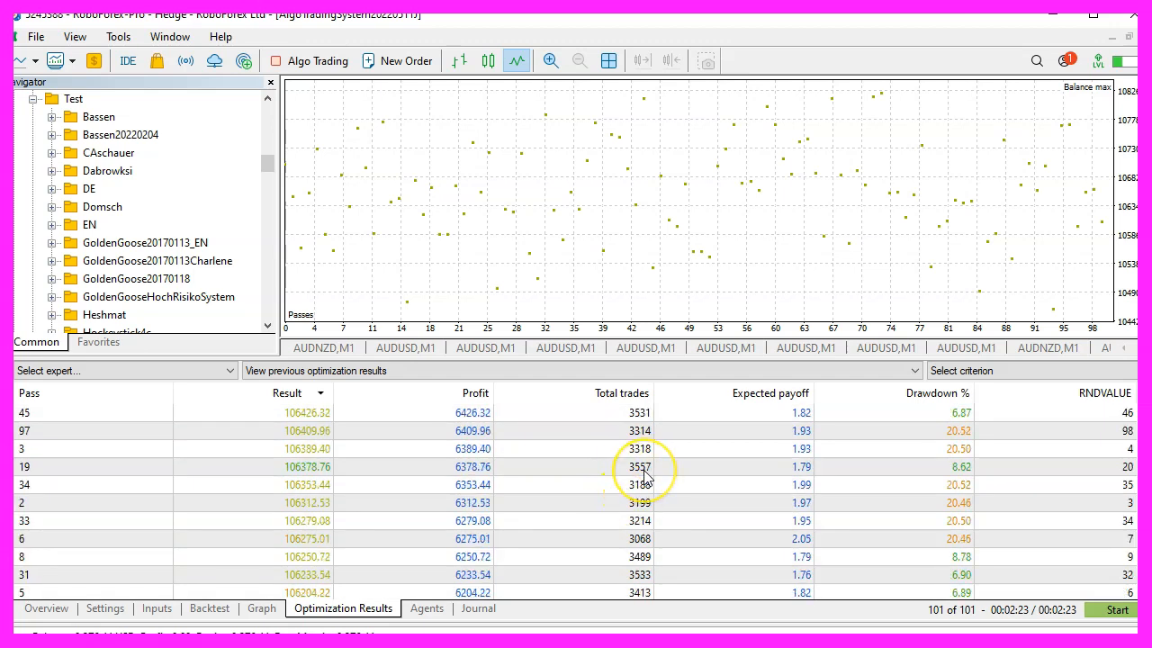
{"action": "left_click", "coordinate": [104, 608]}
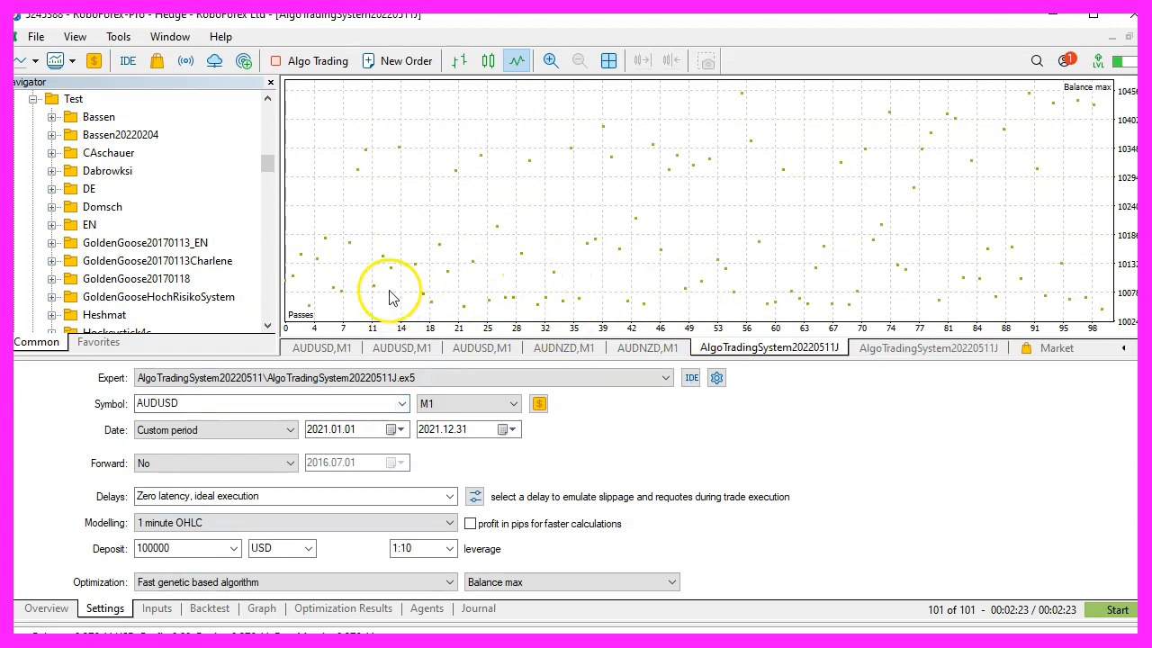
{"action": "mouse_move", "coordinate": [761, 270]}
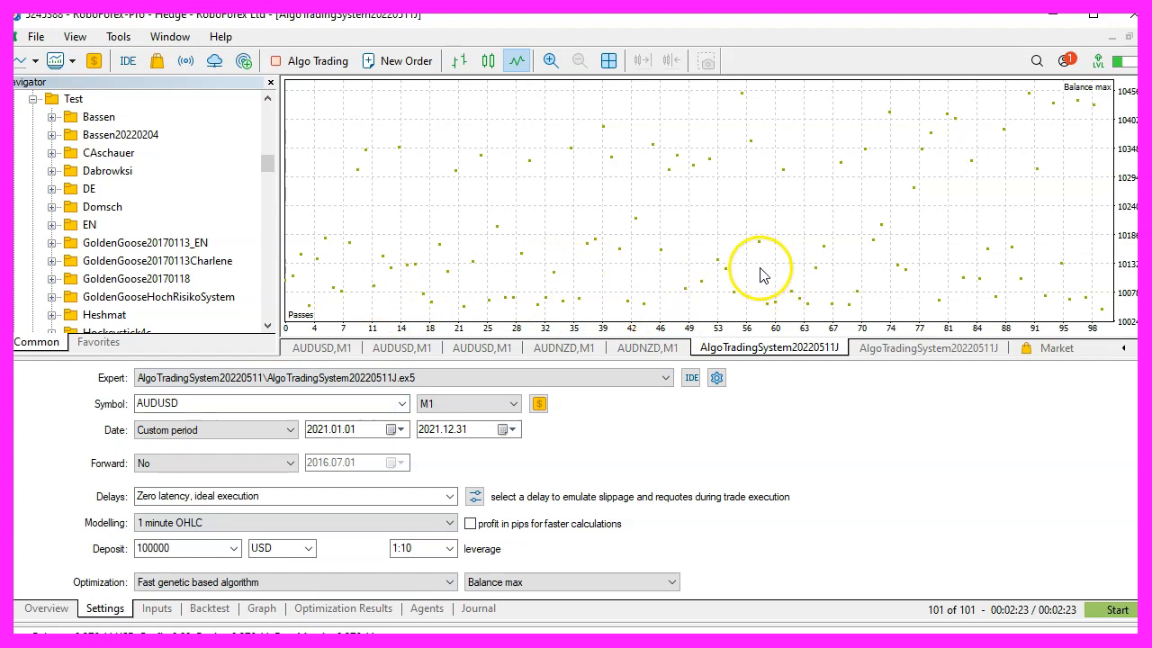
Step: Display the AUDUSD 2021 balance/equity graph with its steady growth and sharp July drawdown
{"action": "left_click", "coordinate": [261, 608]}
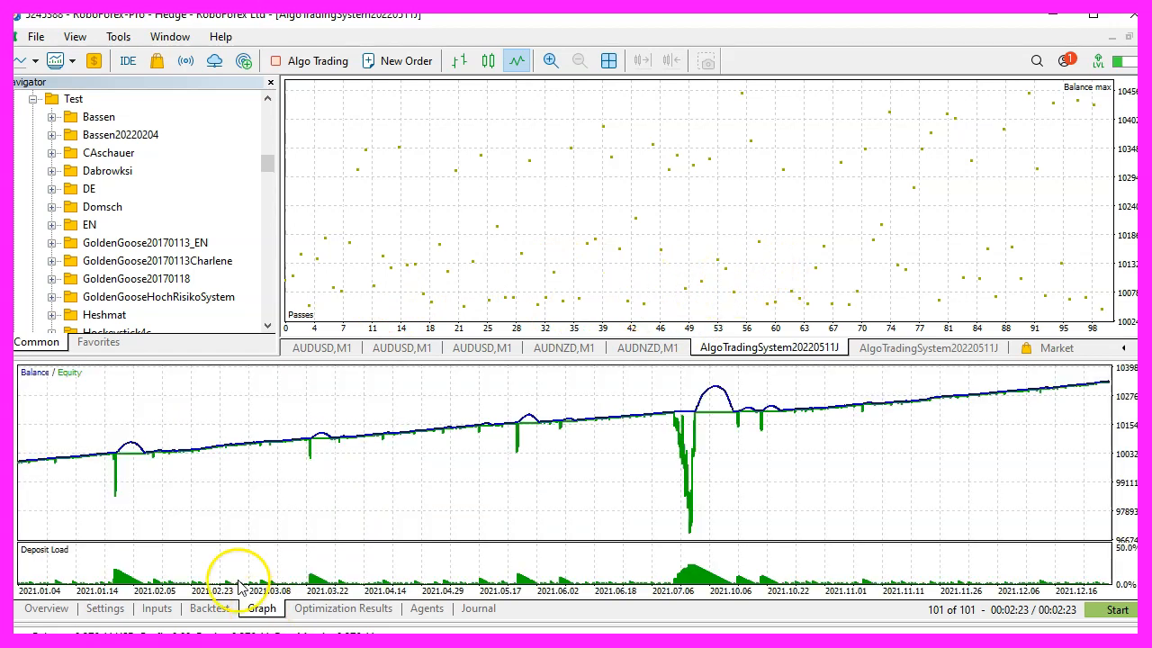
{"action": "mouse_move", "coordinate": [545, 402]}
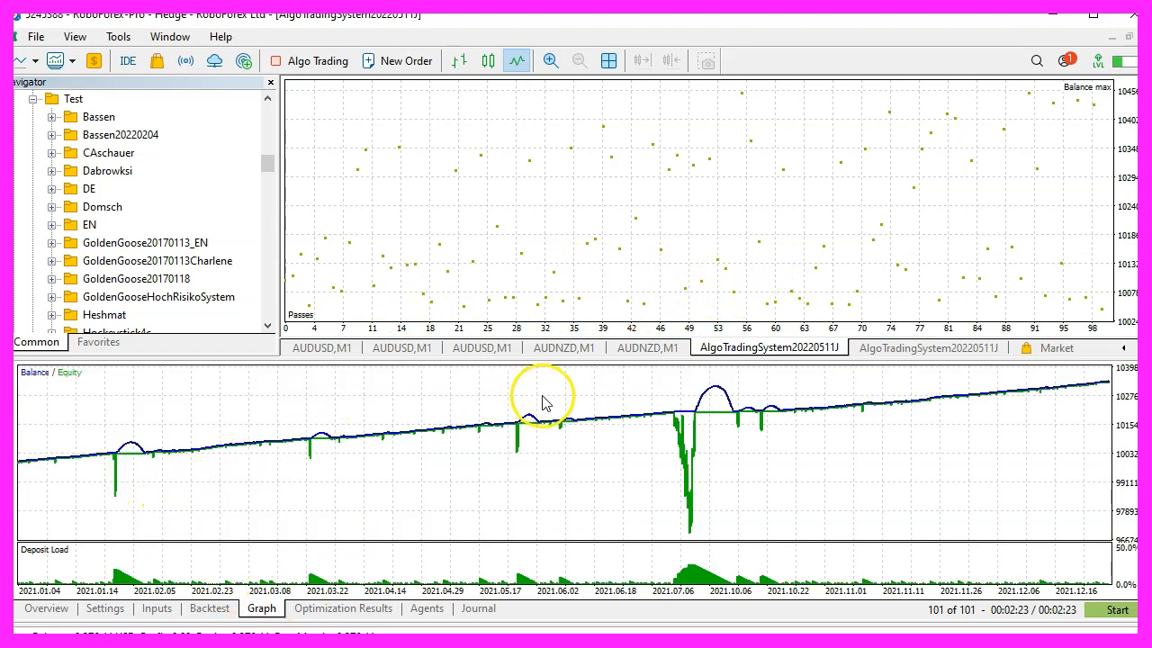
{"action": "mouse_move", "coordinate": [693, 554]}
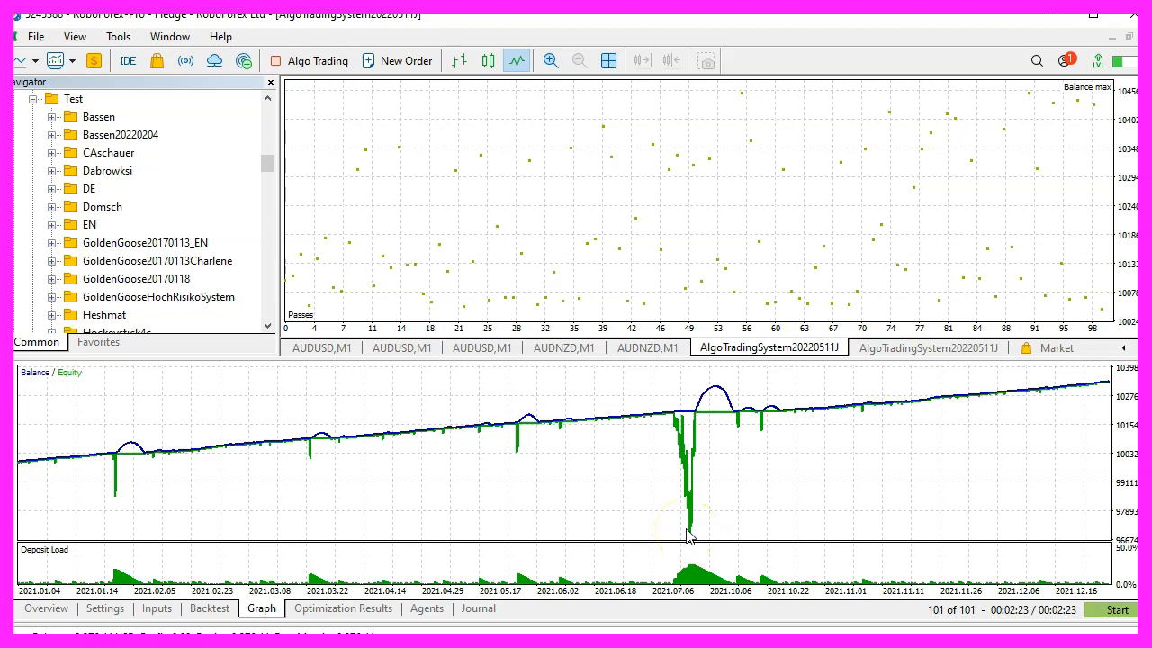
{"action": "left_click", "coordinate": [104, 607]}
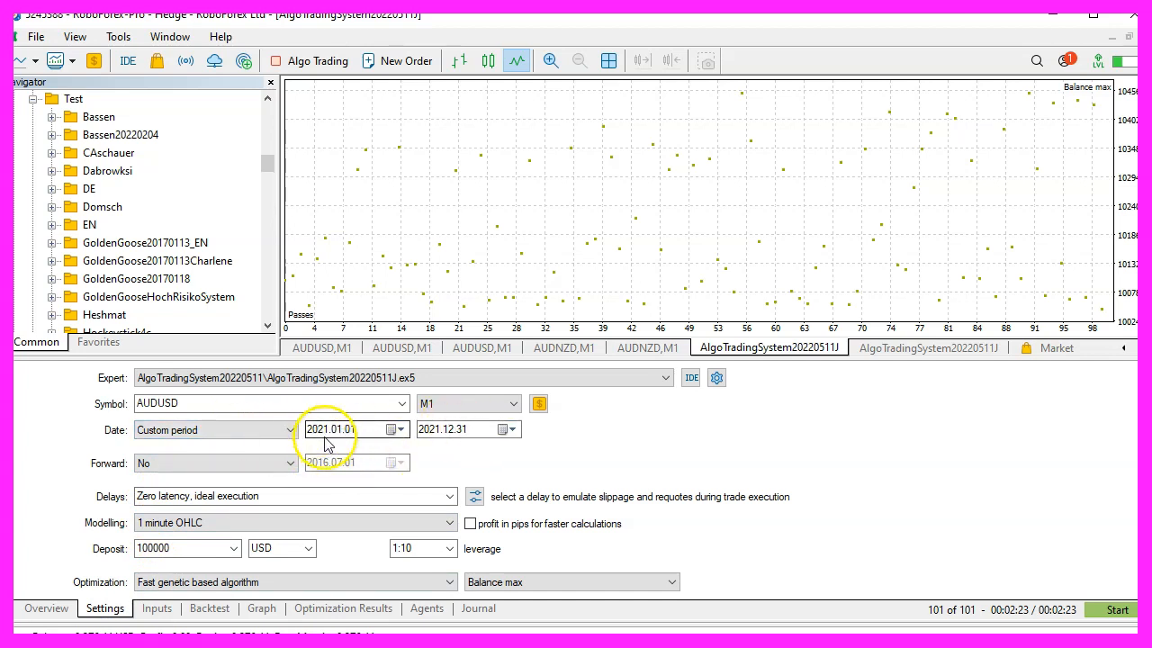
{"action": "left_click", "coordinate": [459, 429]}
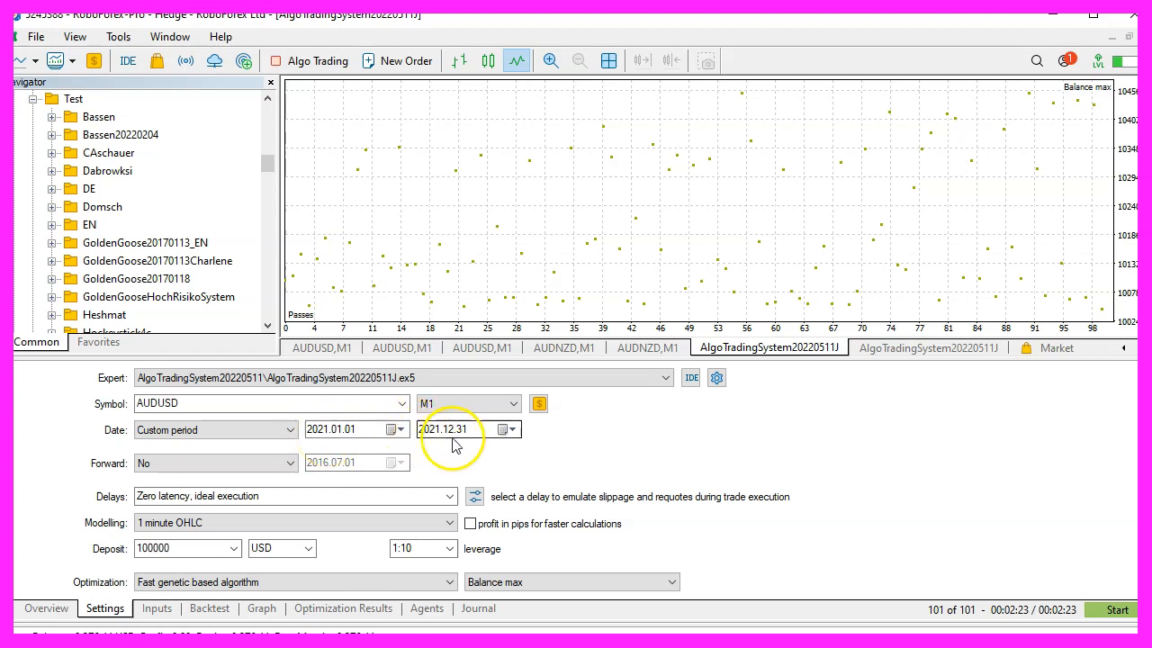
{"action": "left_click", "coordinate": [261, 608]}
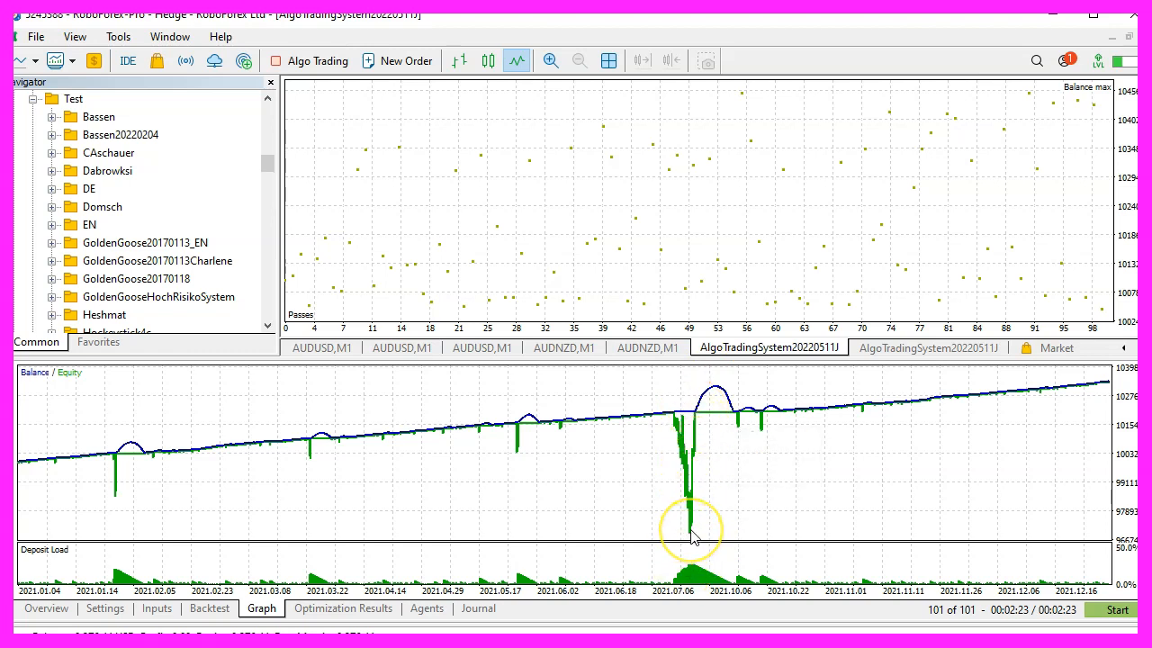
{"action": "mouse_move", "coordinate": [691, 536]}
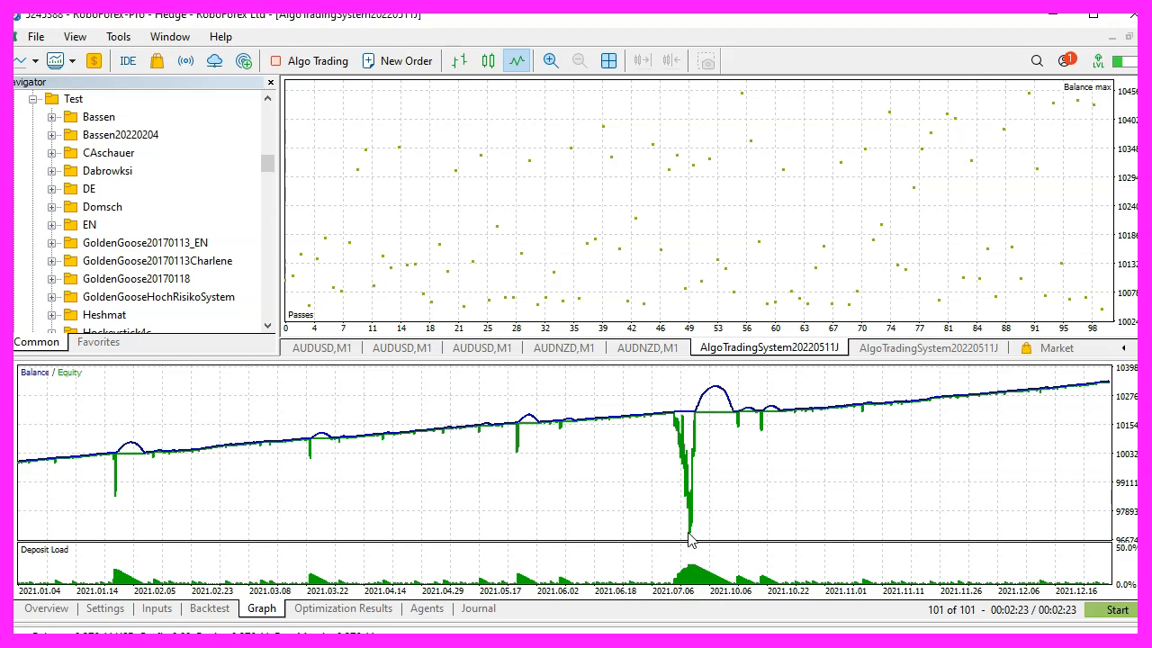
{"action": "mouse_move", "coordinate": [691, 534]}
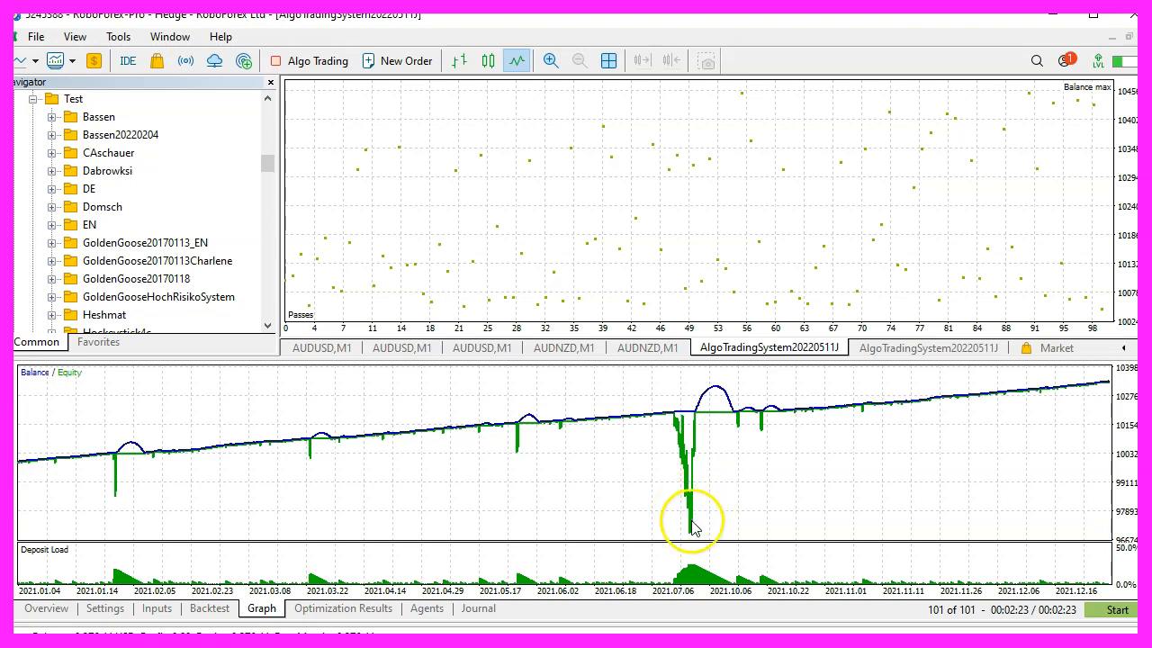
{"action": "mouse_move", "coordinate": [701, 541]}
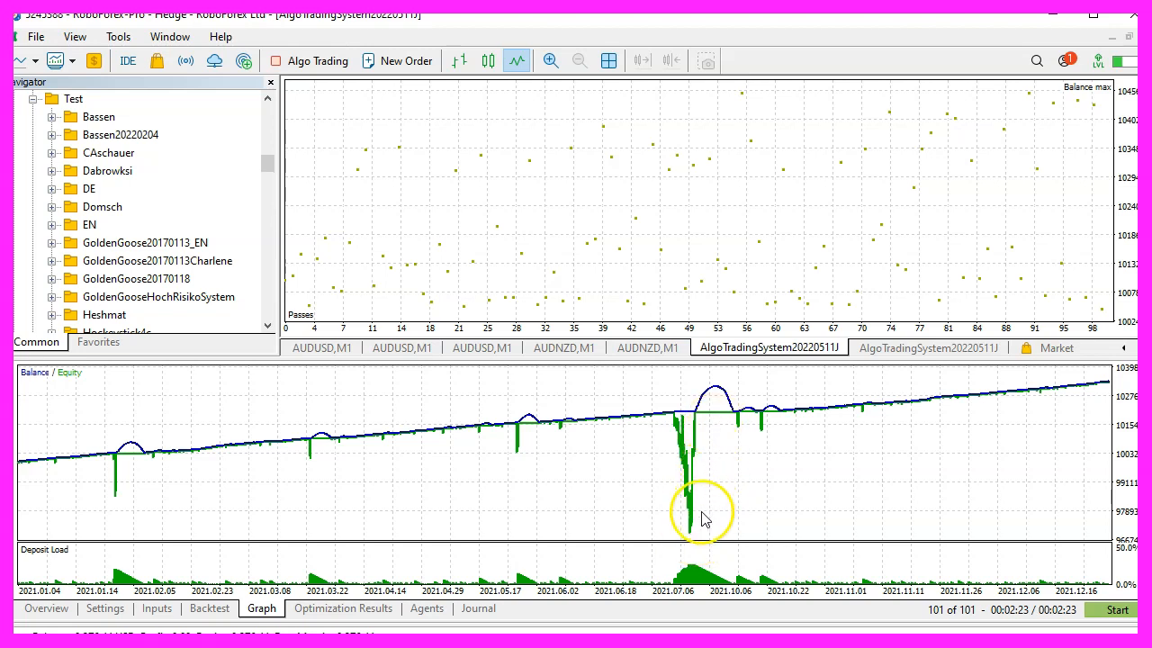
{"action": "mouse_move", "coordinate": [610, 280]}
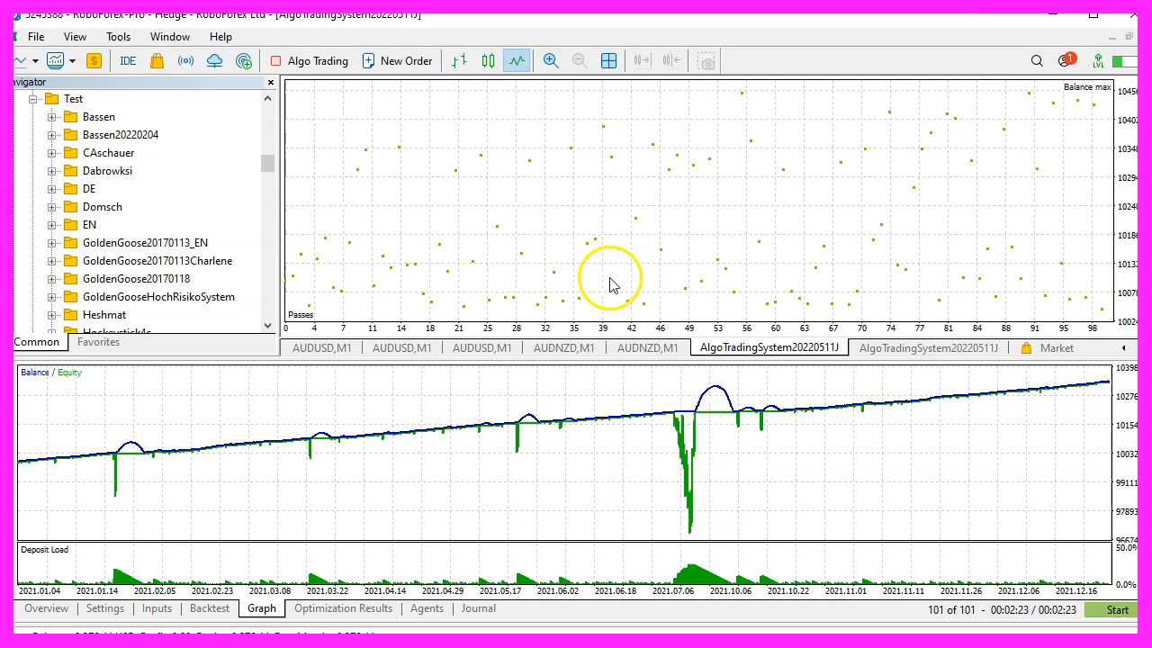
{"action": "mouse_move", "coordinate": [716, 306]}
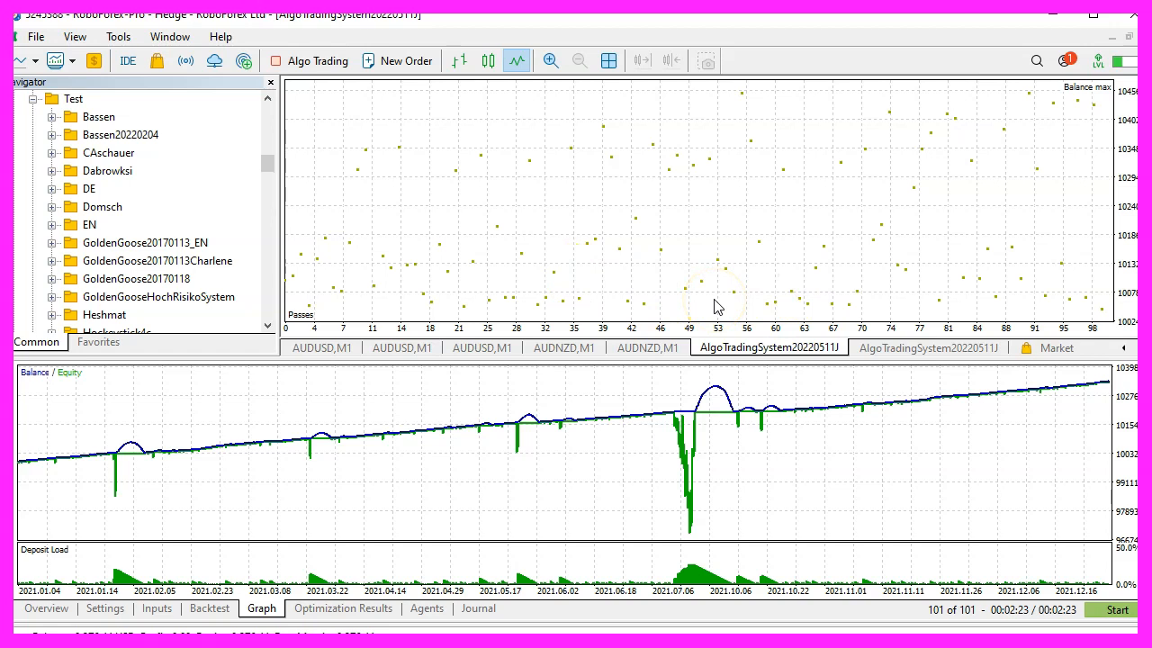
Step: Restart the AUDUSD optimization and track results, reaching 47 of 101 passes near 105,831
{"action": "left_click", "coordinate": [104, 608]}
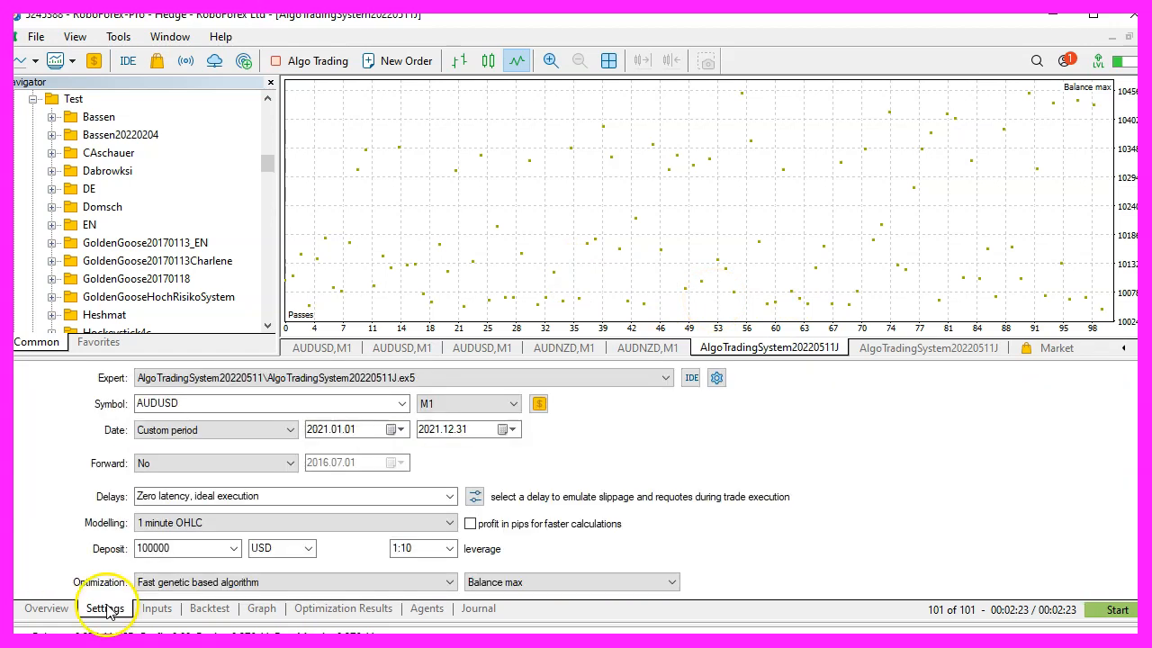
{"action": "left_click", "coordinate": [401, 404]}
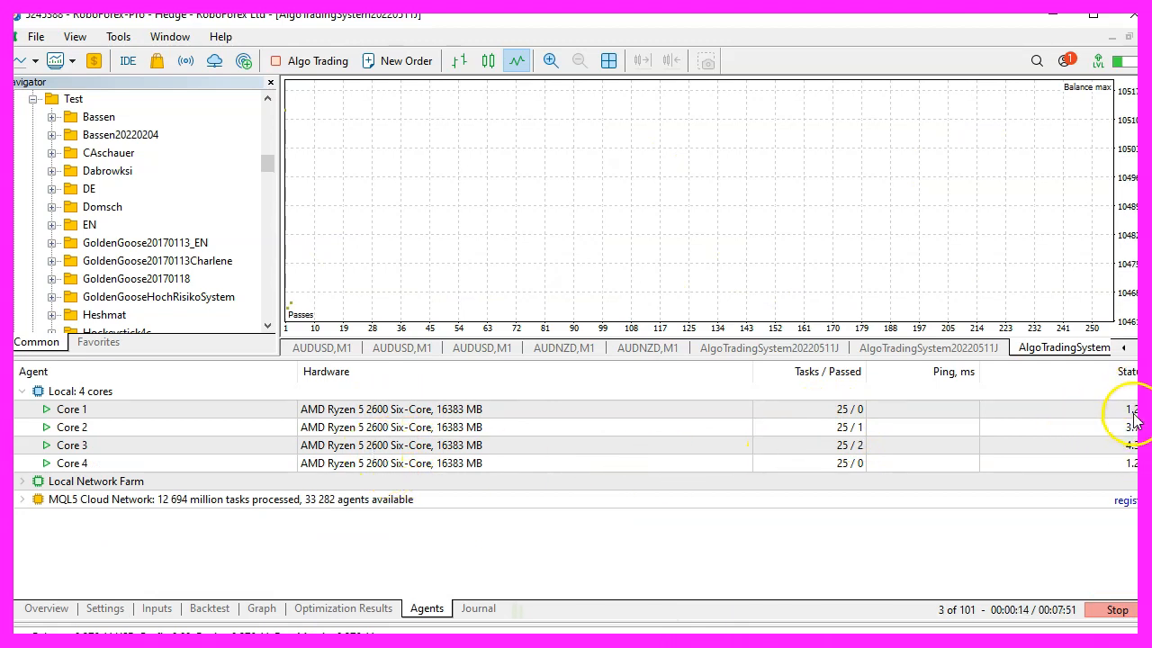
{"action": "left_click", "coordinate": [343, 608]}
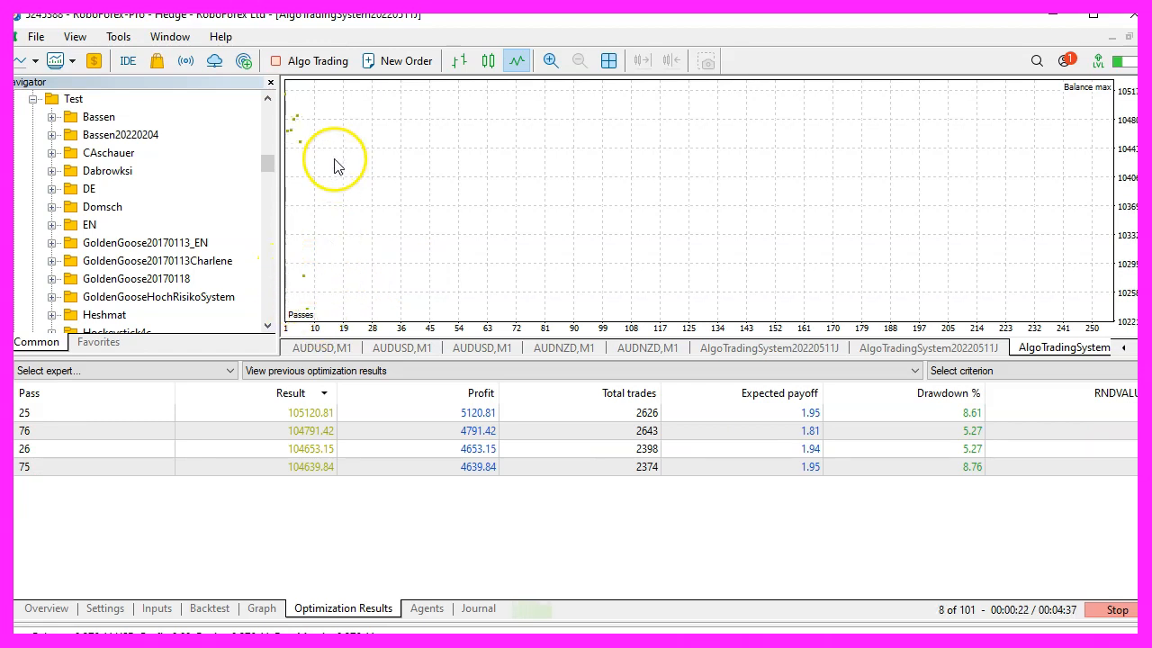
{"action": "mouse_move", "coordinate": [319, 286]}
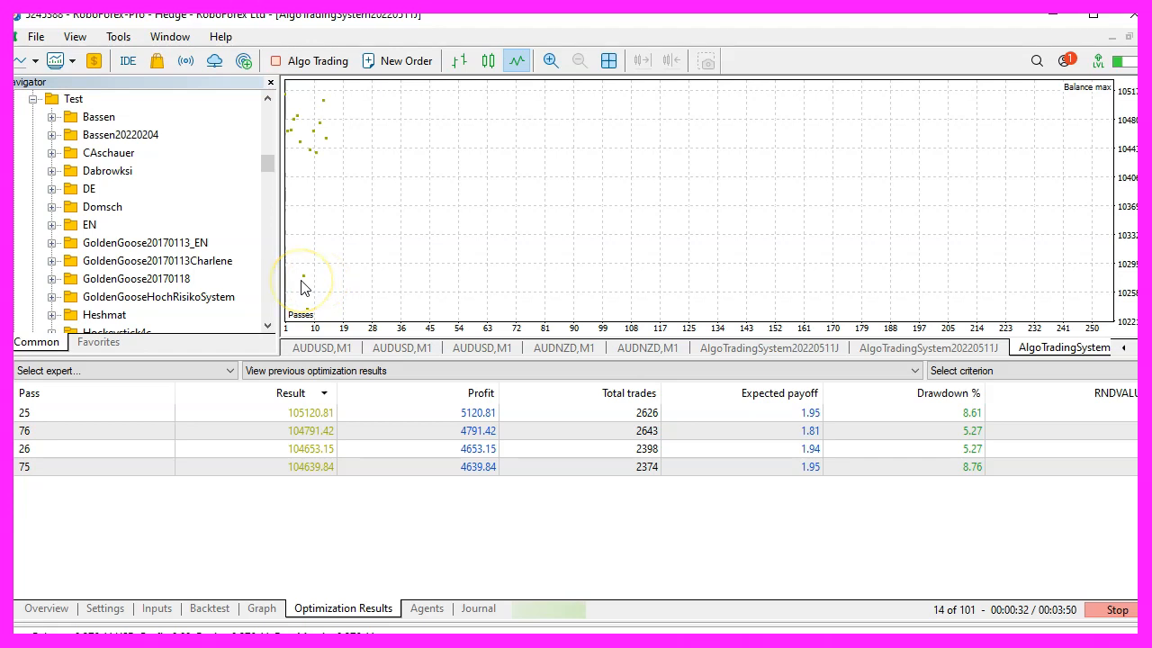
{"action": "mouse_move", "coordinate": [378, 312]}
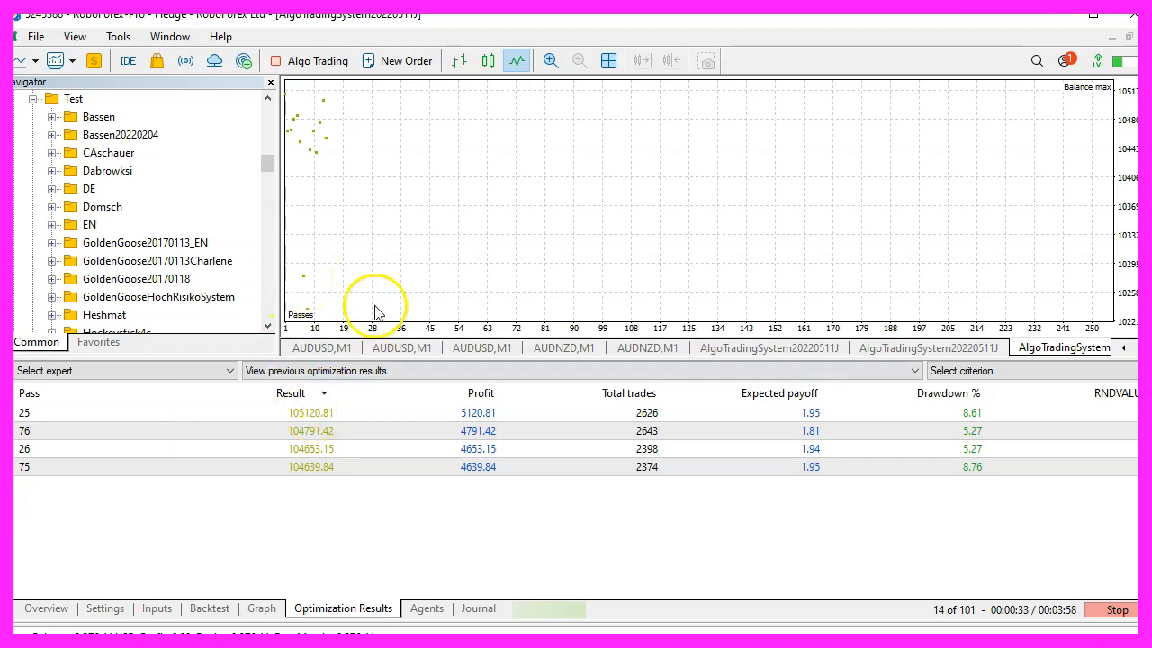
{"action": "left_click", "coordinate": [156, 607]}
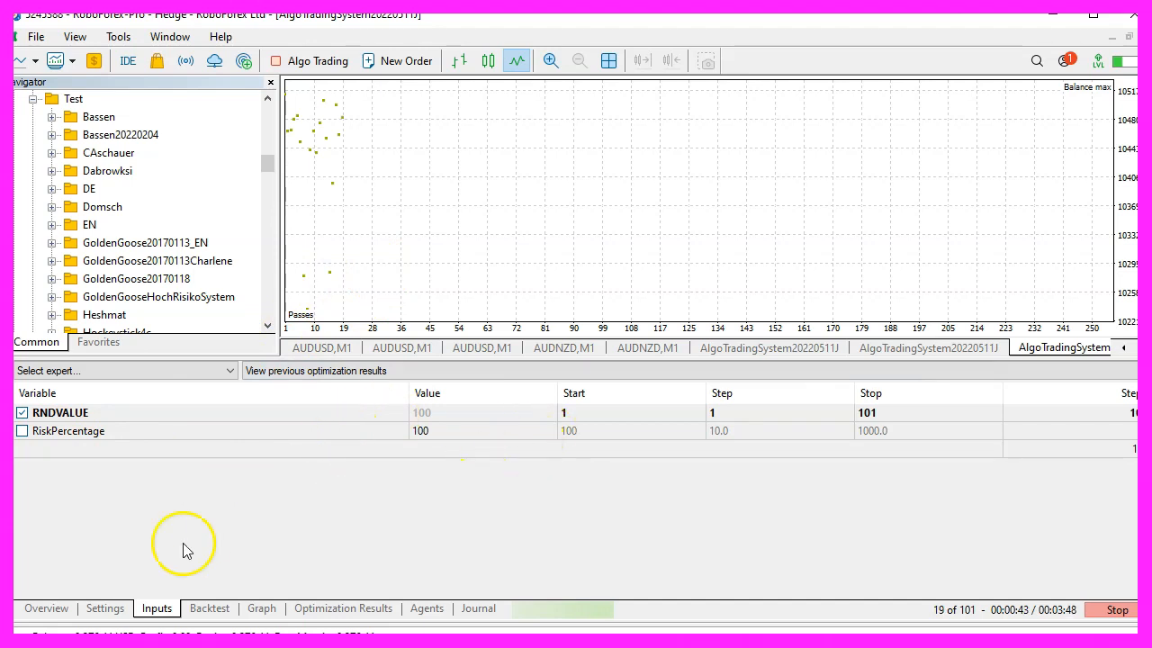
{"action": "left_click", "coordinate": [343, 608]}
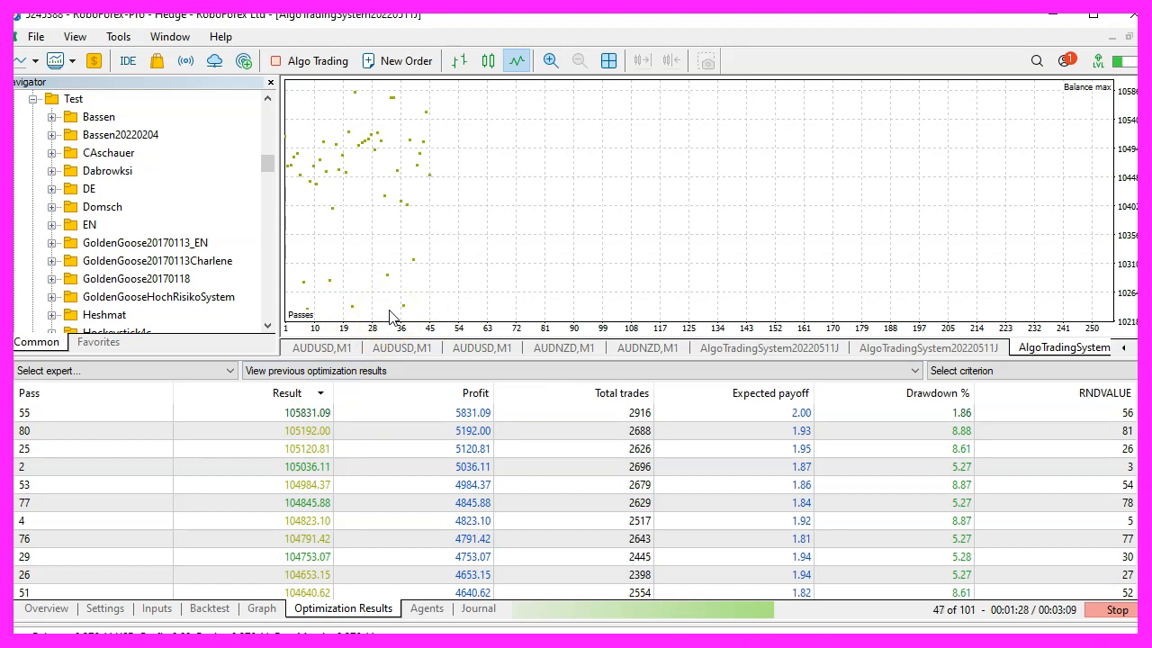
{"action": "mouse_move", "coordinate": [423, 220]}
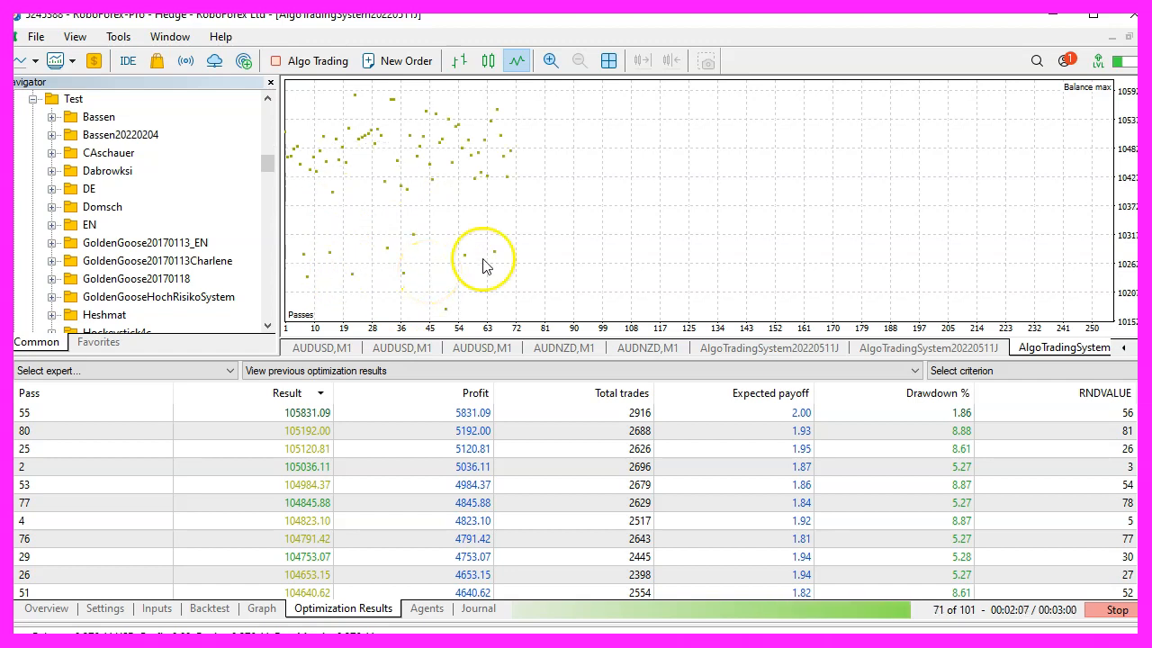
{"action": "mouse_move", "coordinate": [576, 254]}
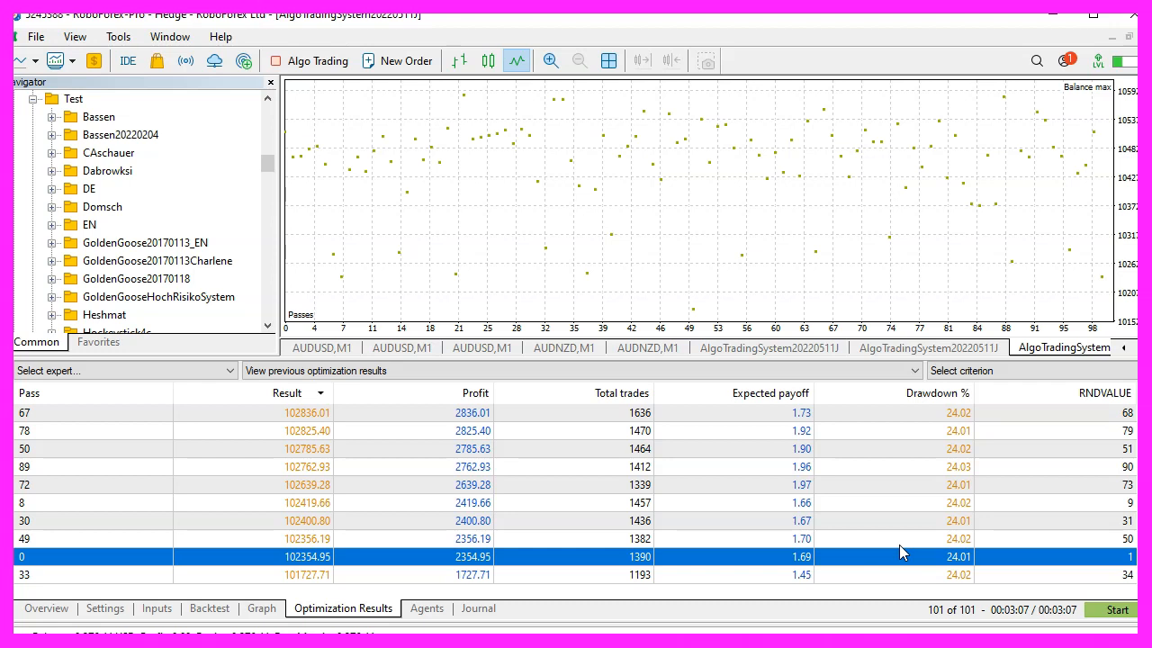
{"action": "mouse_move", "coordinate": [837, 521]}
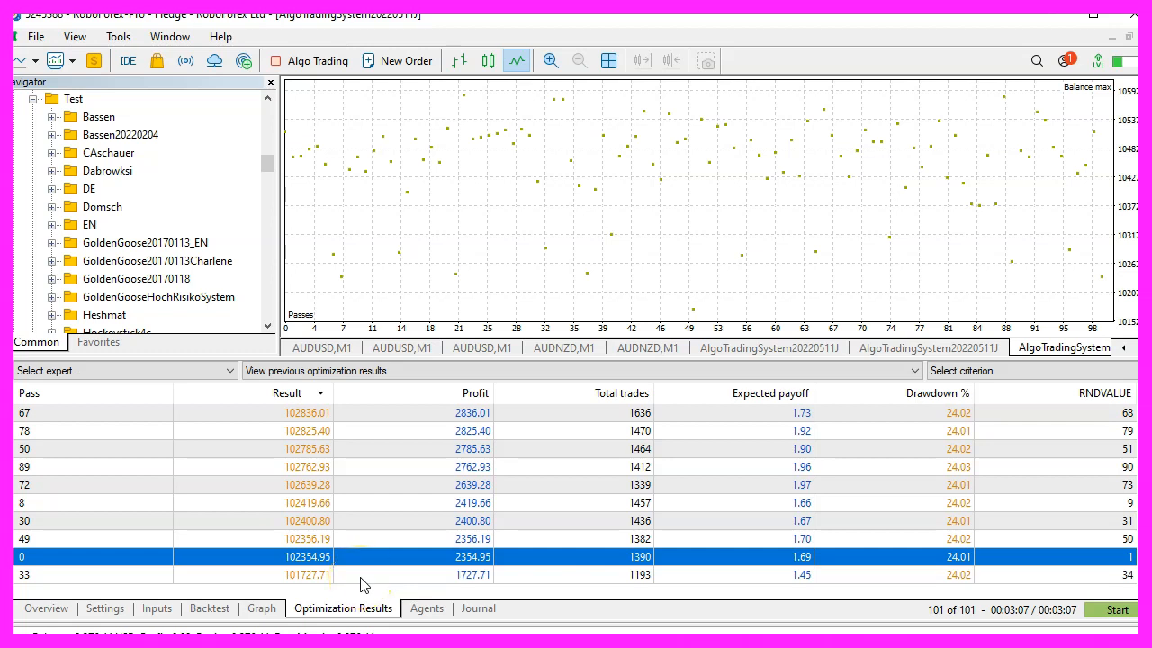
Step: Start the CADJPY optimization, check agents and settings, and view results at 65 of 101 passes
{"action": "left_click", "coordinate": [104, 608]}
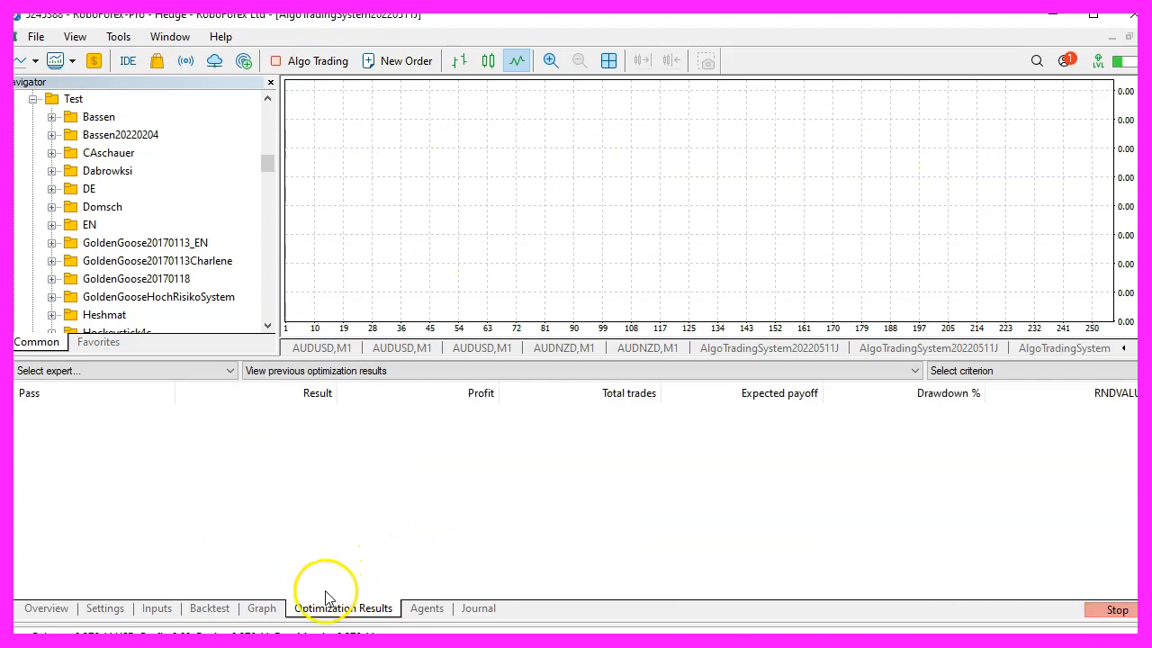
{"action": "left_click", "coordinate": [426, 608]}
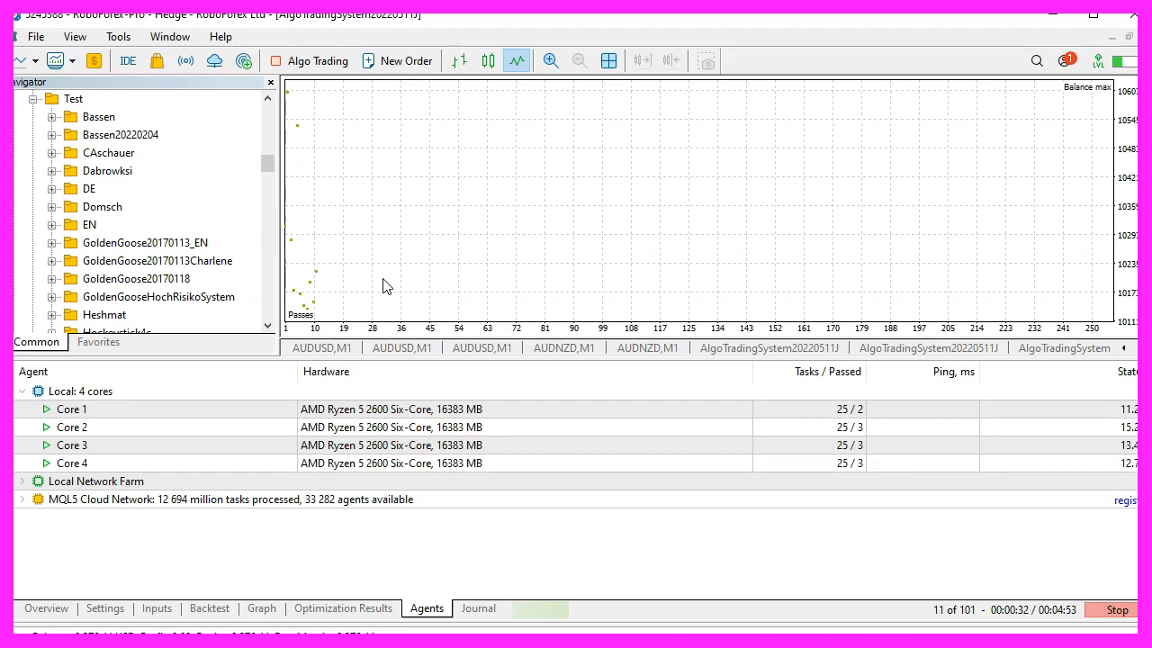
{"action": "left_click", "coordinate": [104, 608]}
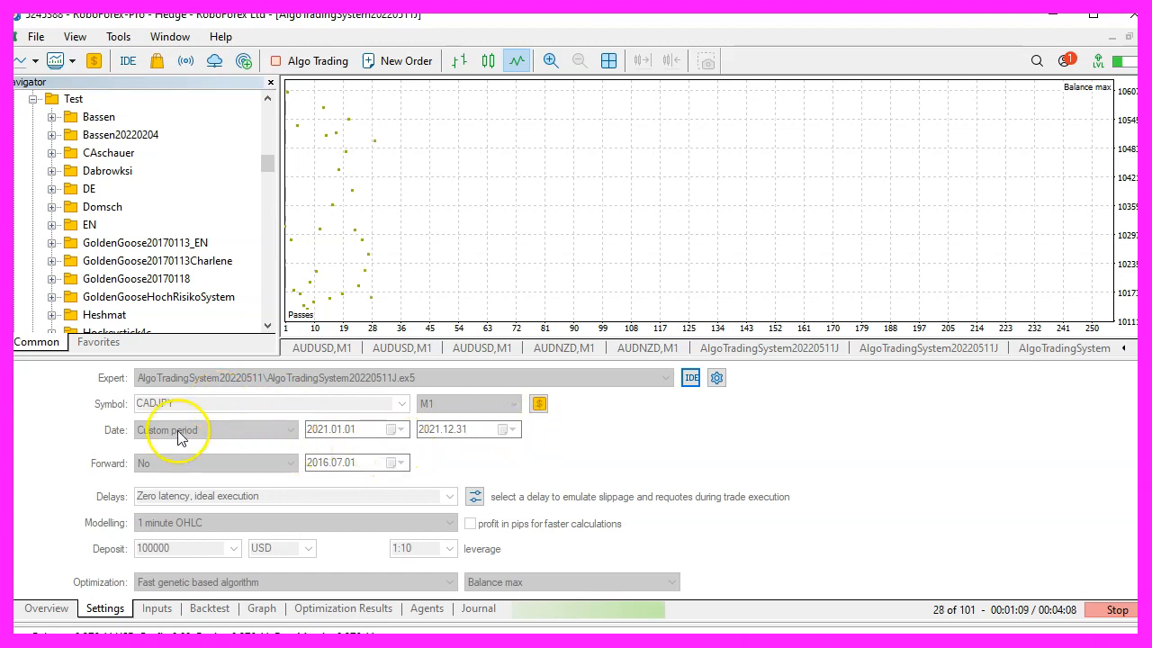
{"action": "mouse_move", "coordinate": [536, 455]}
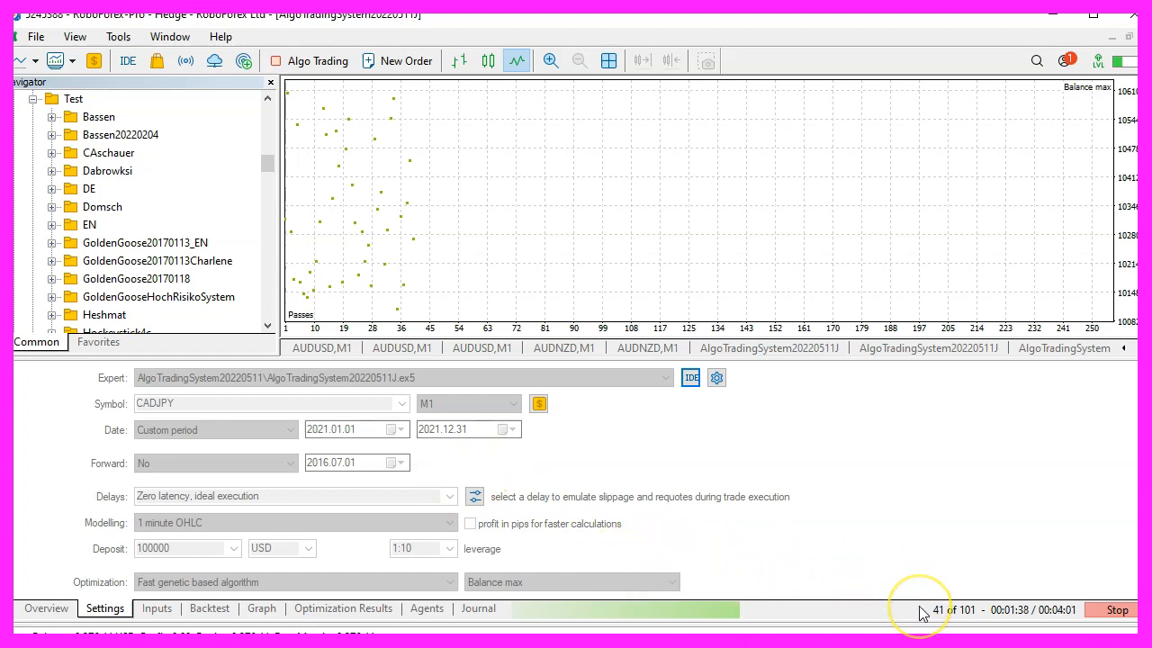
{"action": "mouse_move", "coordinate": [959, 622]}
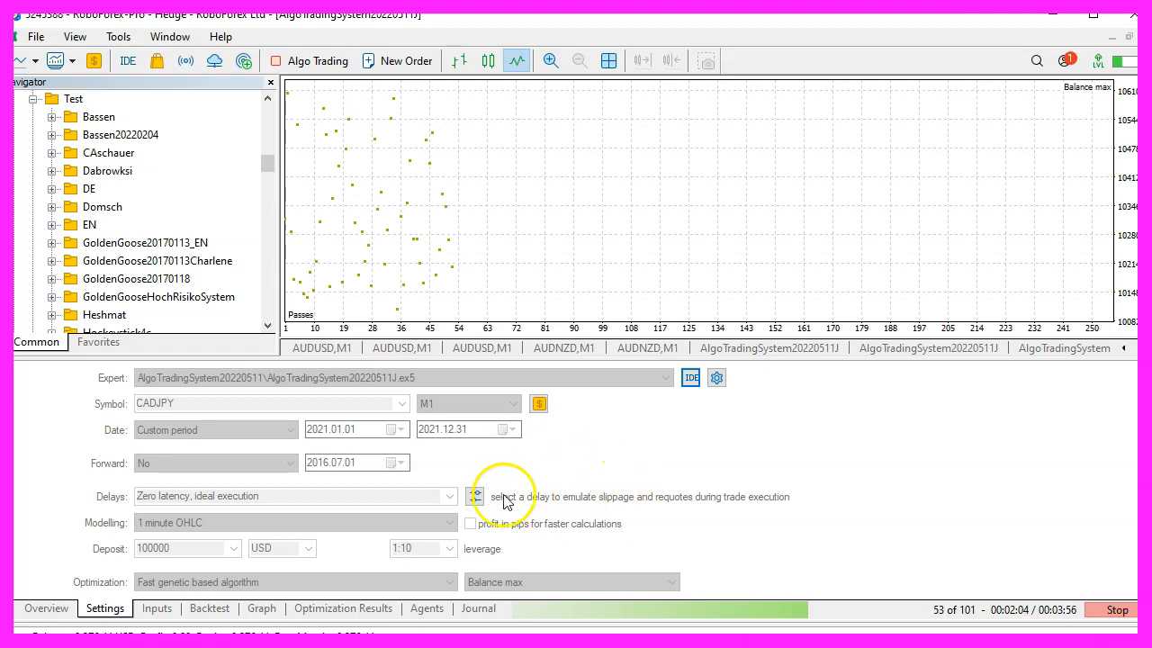
{"action": "mouse_move", "coordinate": [575, 496]}
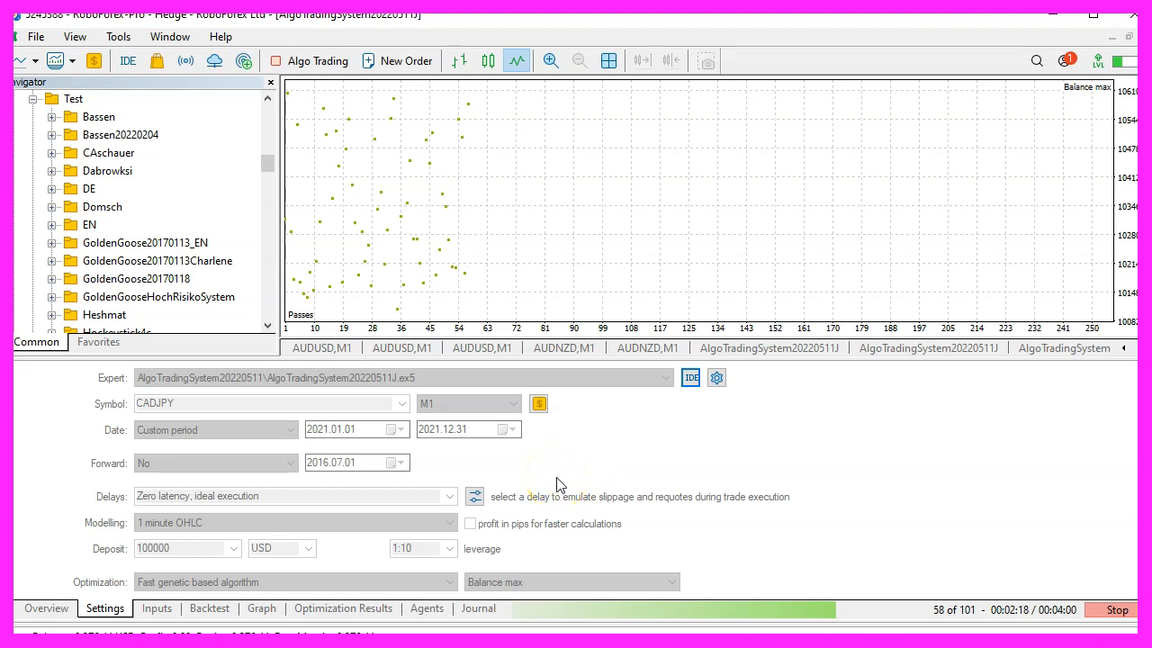
{"action": "left_click", "coordinate": [343, 607]}
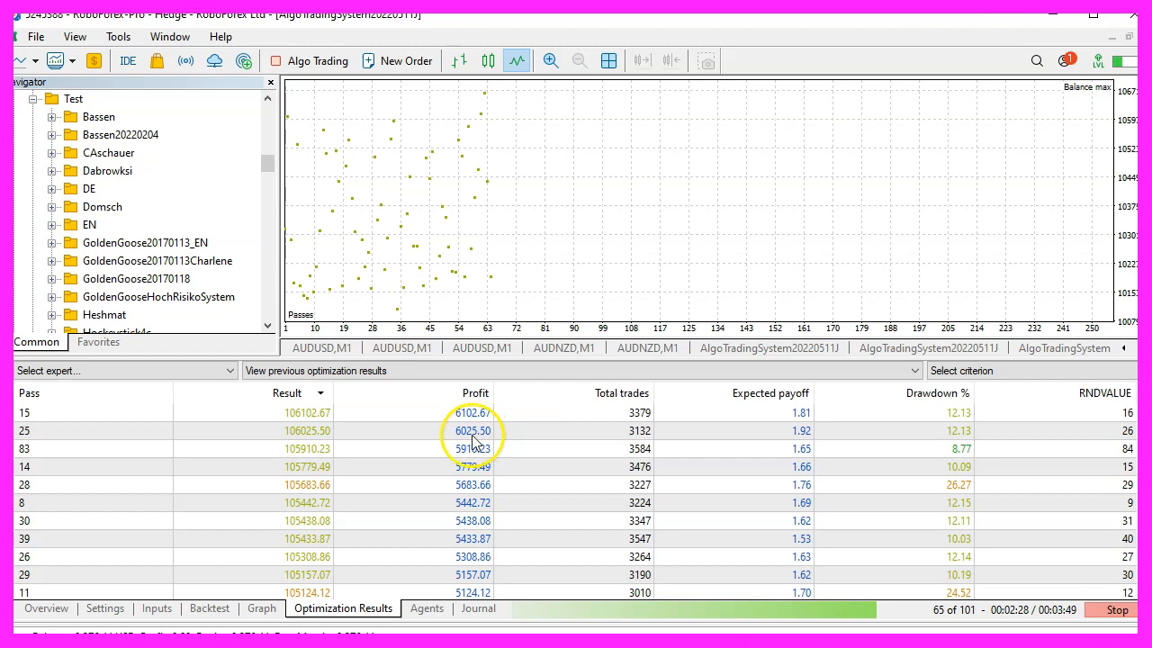